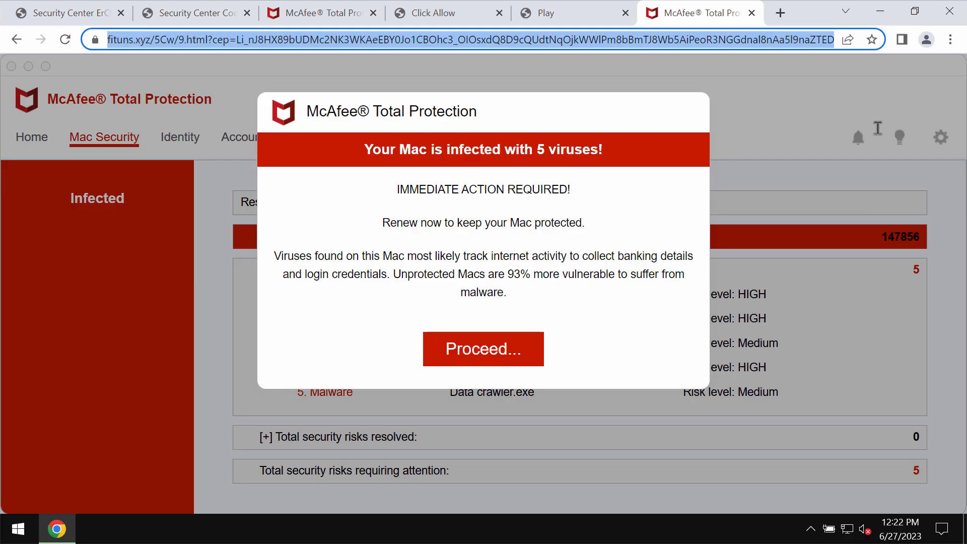
{"action": "mouse_move", "coordinate": [863, 136]}
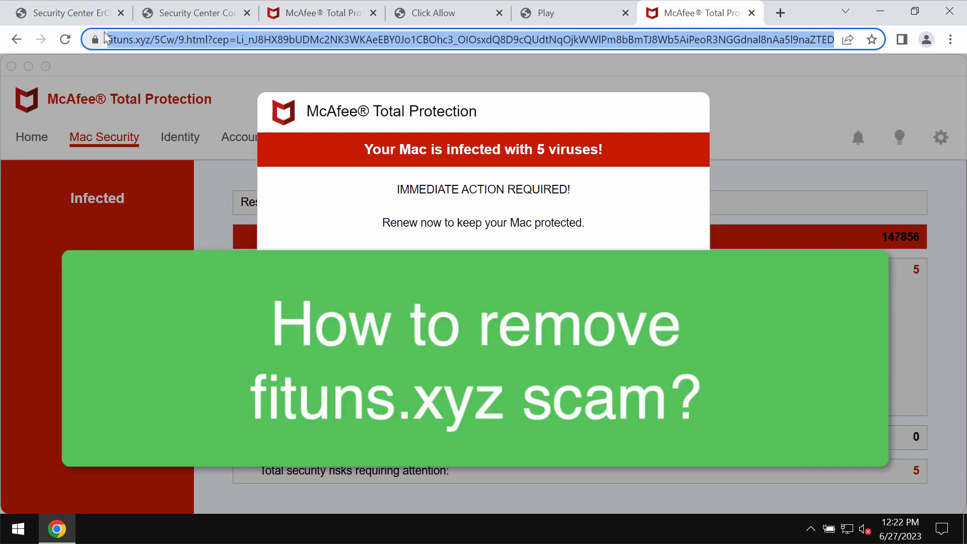
{"action": "mouse_move", "coordinate": [173, 60]}
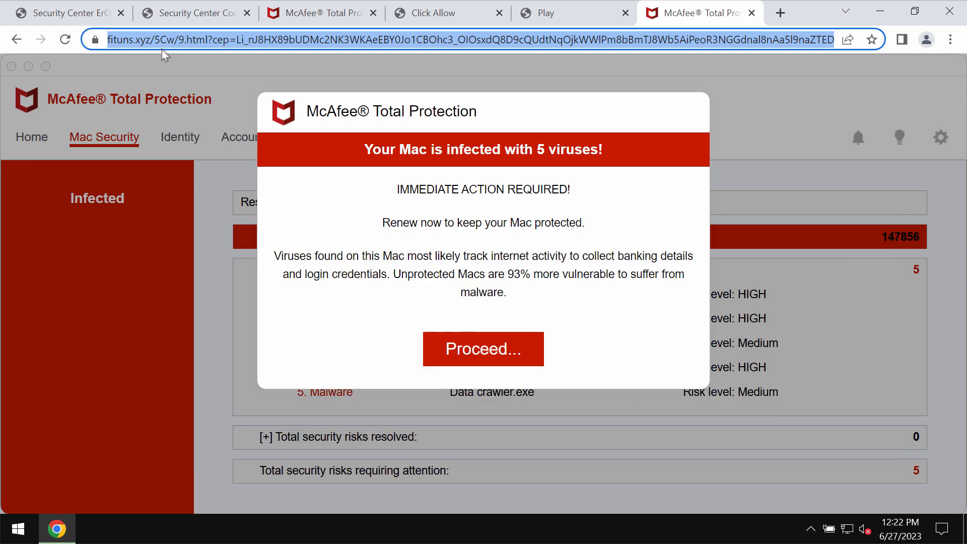
{"action": "mouse_move", "coordinate": [173, 71]}
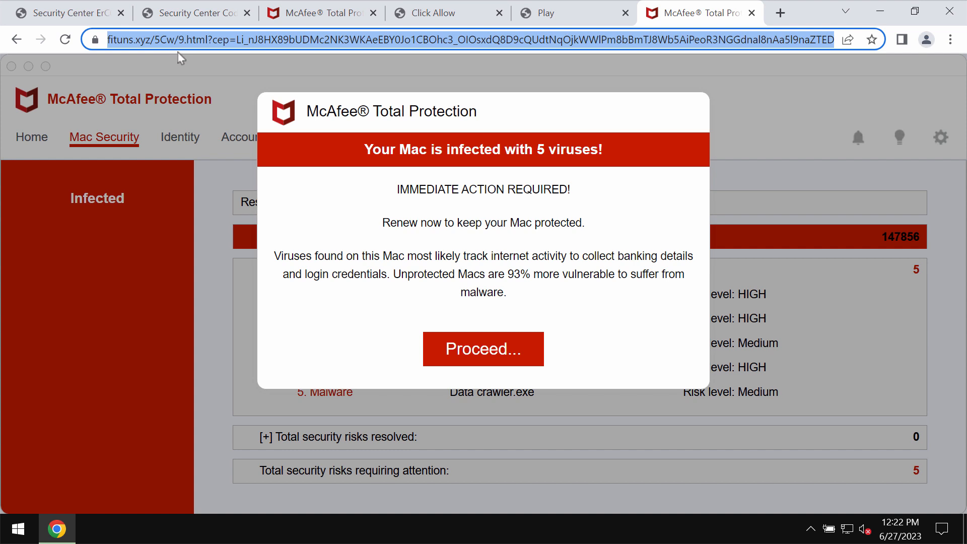
{"action": "mouse_move", "coordinate": [252, 85]}
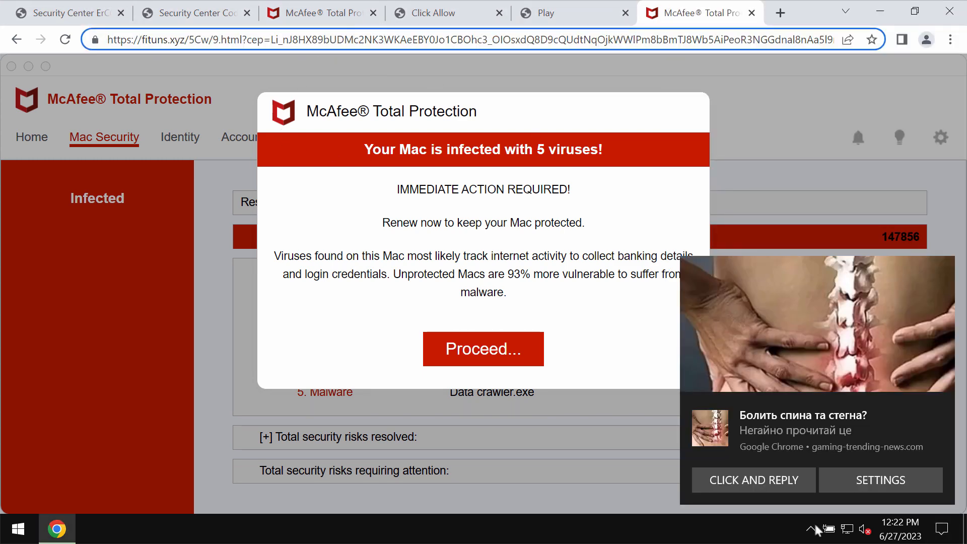
- Switch to the combocleaner.com tab, minimize Chrome, and select the Combo Cleaner shortcut
{"action": "left_click", "coordinate": [941, 528]}
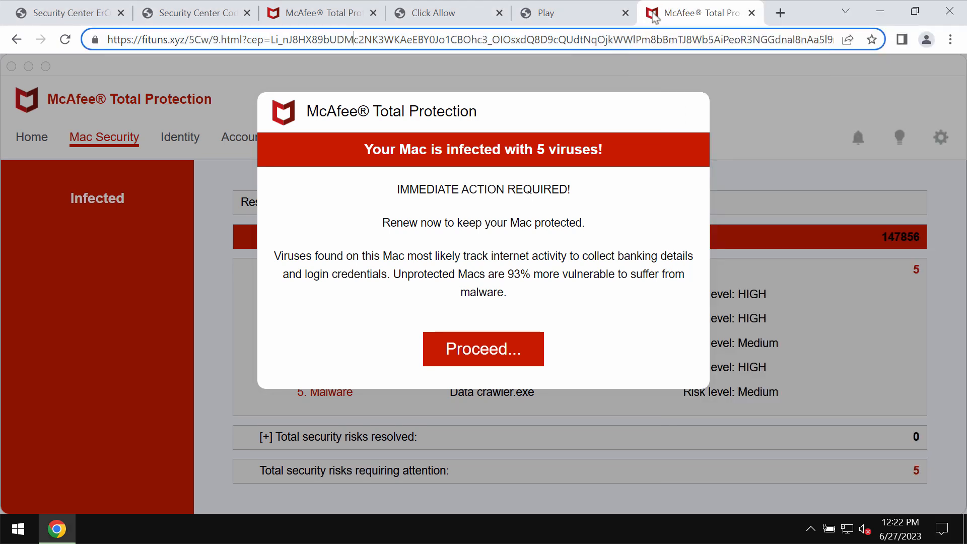
{"action": "mouse_move", "coordinate": [622, 72]}
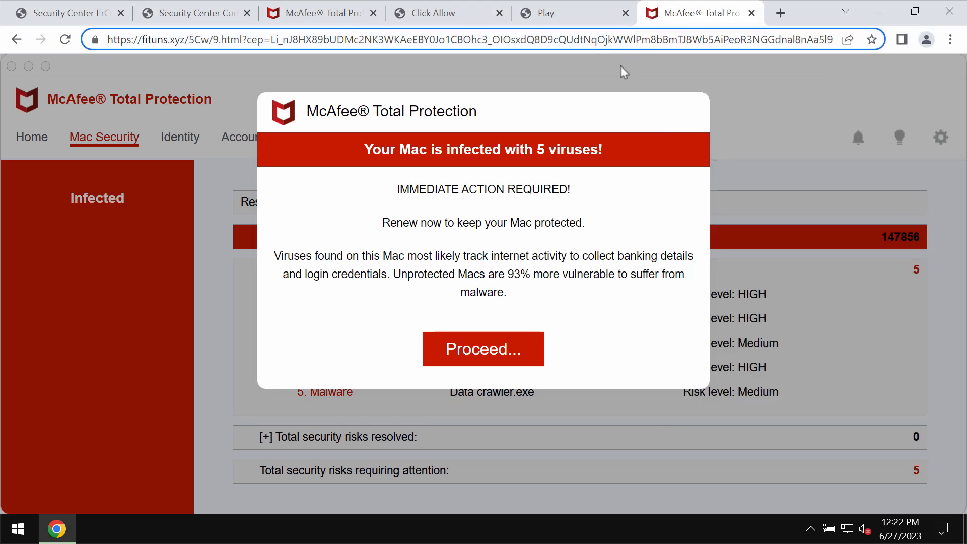
{"action": "mouse_move", "coordinate": [574, 69]}
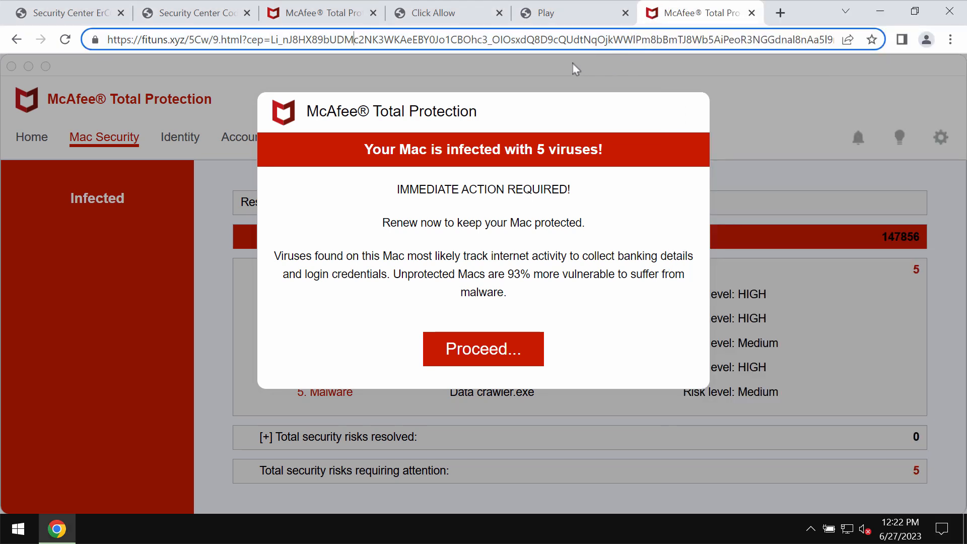
{"action": "mouse_move", "coordinate": [729, 46]}
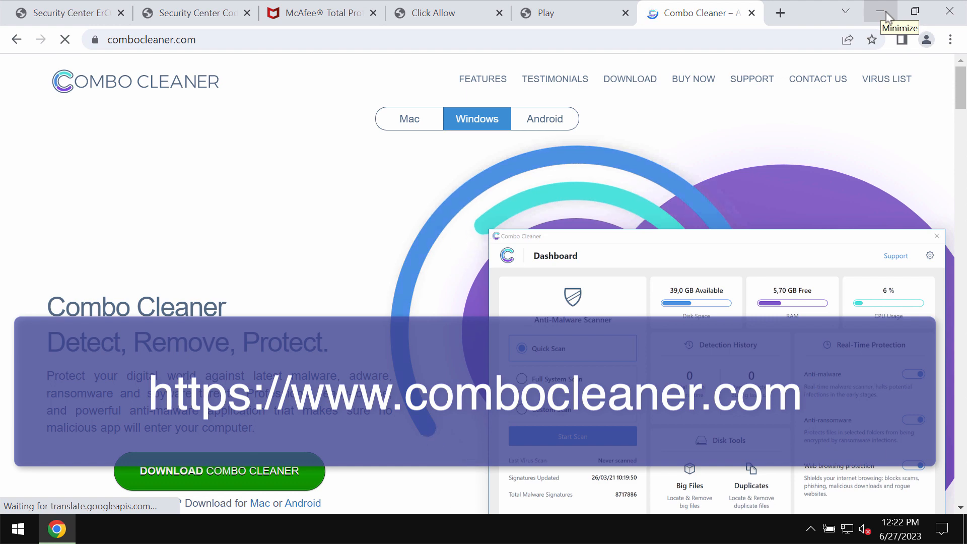
{"action": "left_click", "coordinate": [881, 11]}
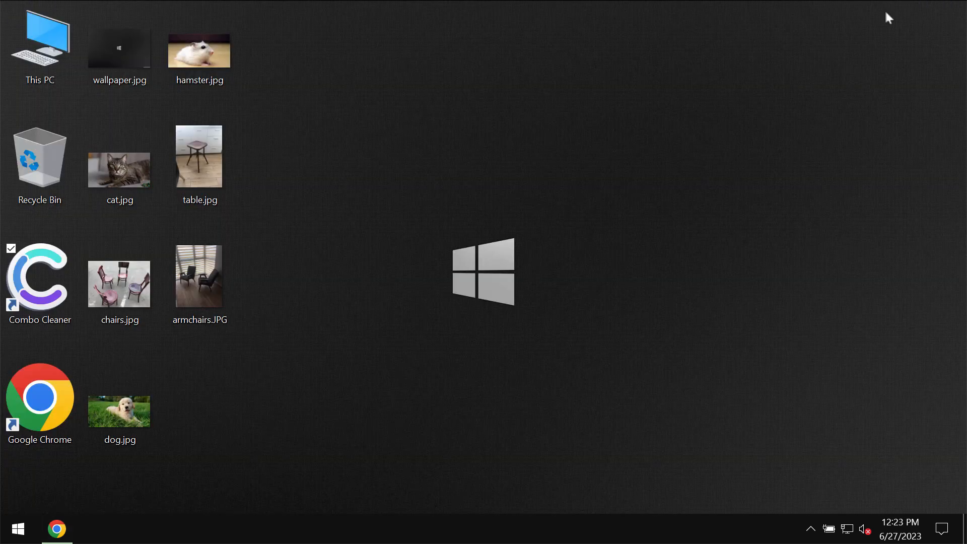
{"action": "left_click", "coordinate": [47, 291]}
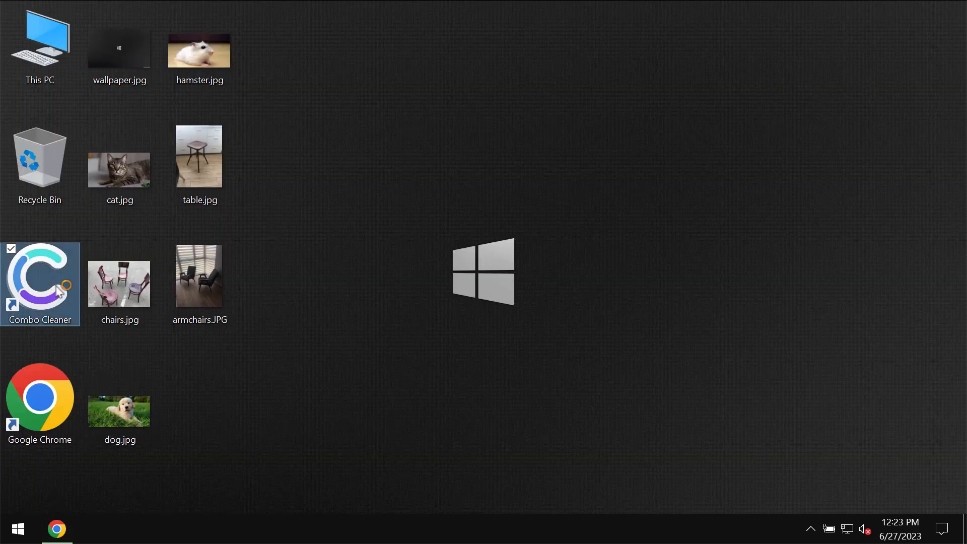
- Launch Combo Cleaner from its desktop shortcut and wait for the Dashboard with Quick Scan selected
{"action": "double_click", "coordinate": [40, 281]}
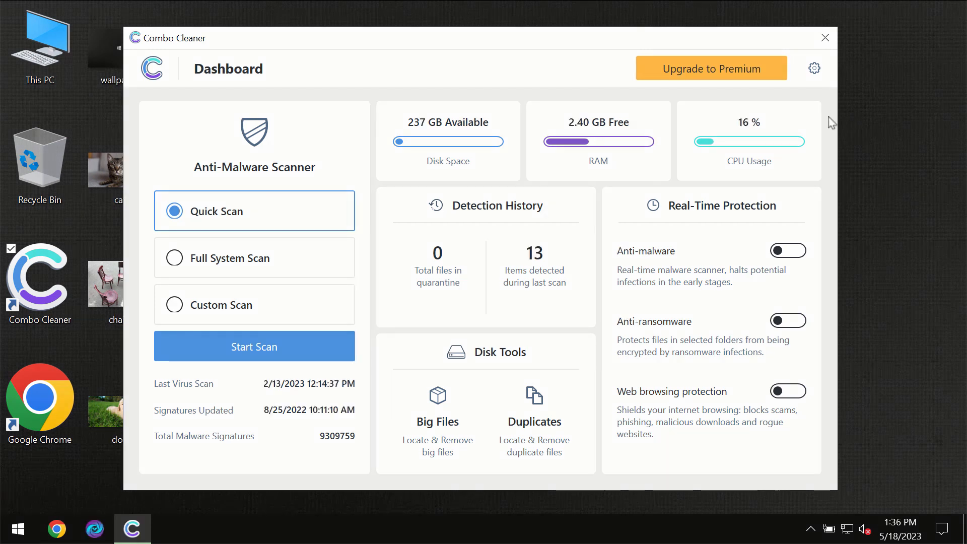
{"action": "mouse_move", "coordinate": [824, 113]}
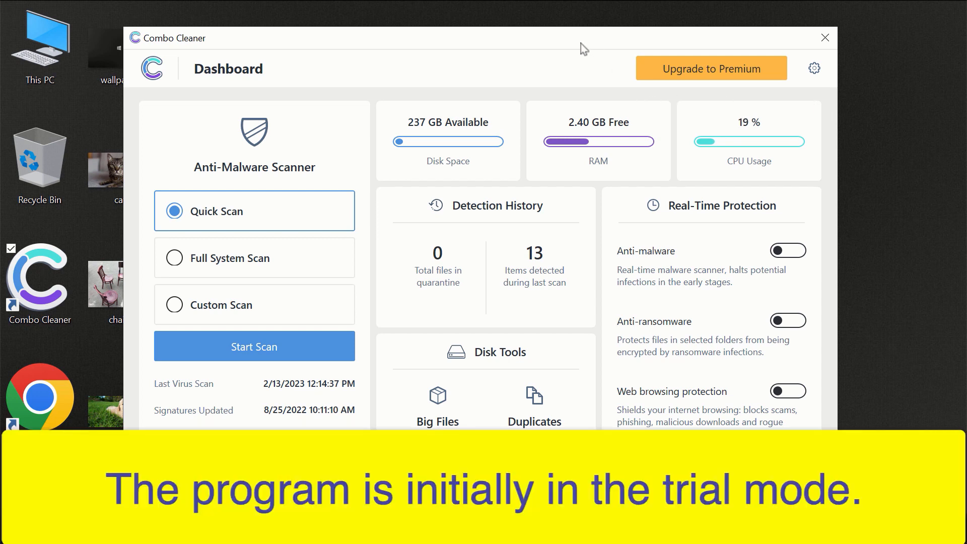
{"action": "mouse_move", "coordinate": [517, 44]}
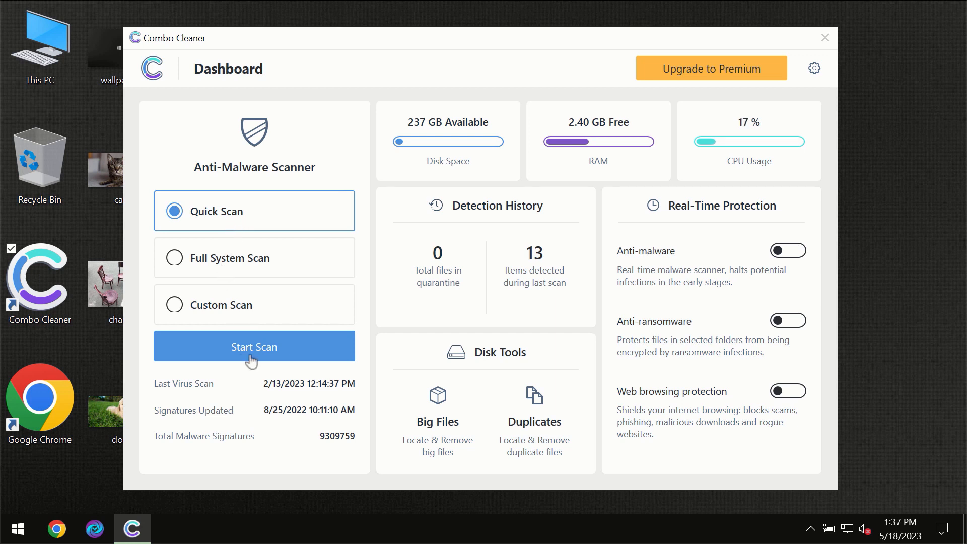
{"action": "mouse_move", "coordinate": [248, 354]}
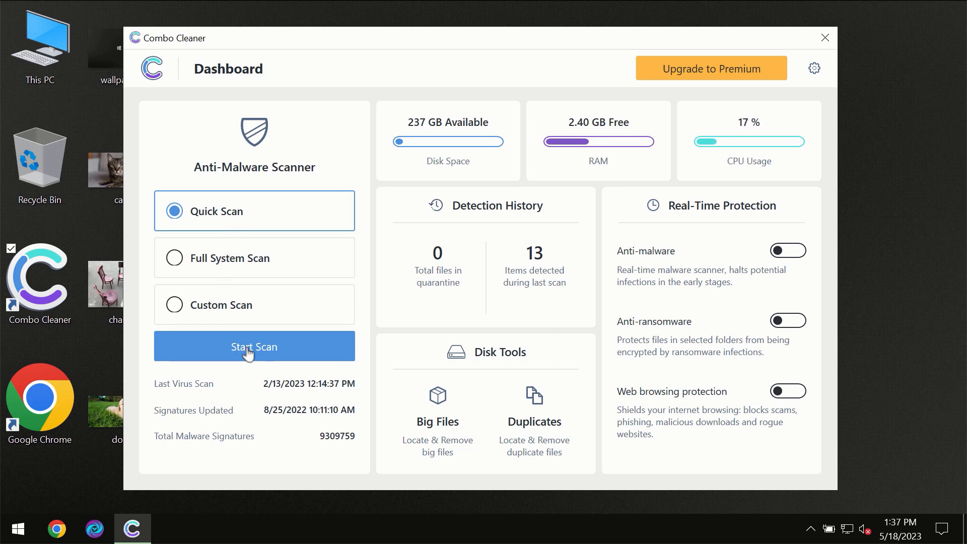
- Start the Quick Scan from the Dashboard and watch the Anti-Malware Scanner progress
{"action": "left_click", "coordinate": [255, 346]}
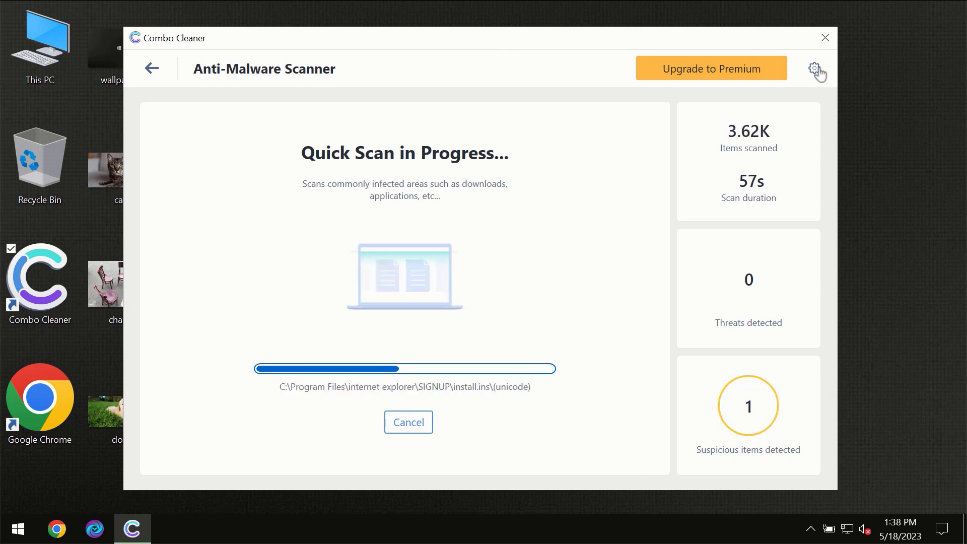
- Open Settings and view the Anti-Ransomware protected folders and trusted programs
{"action": "left_click", "coordinate": [814, 69]}
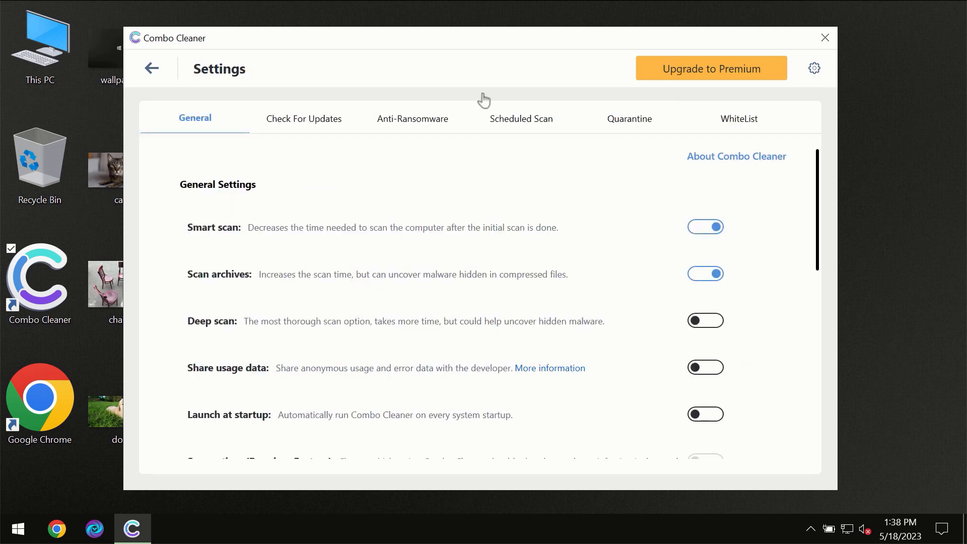
{"action": "mouse_move", "coordinate": [386, 137]}
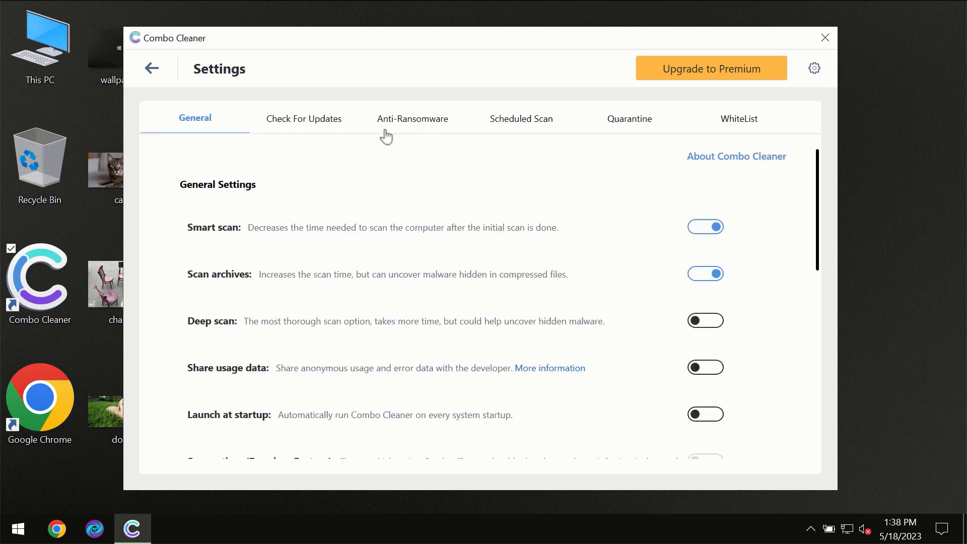
{"action": "mouse_move", "coordinate": [407, 130]}
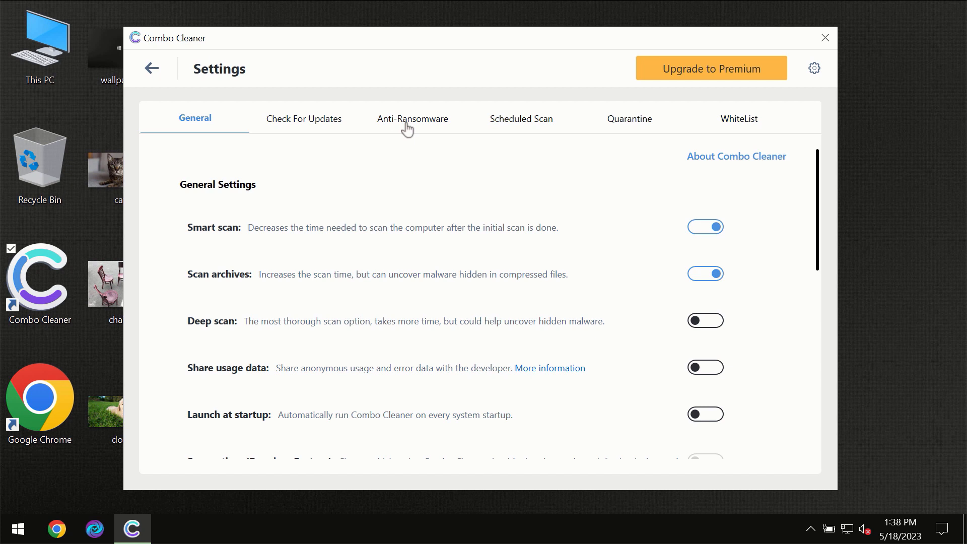
{"action": "left_click", "coordinate": [412, 118]}
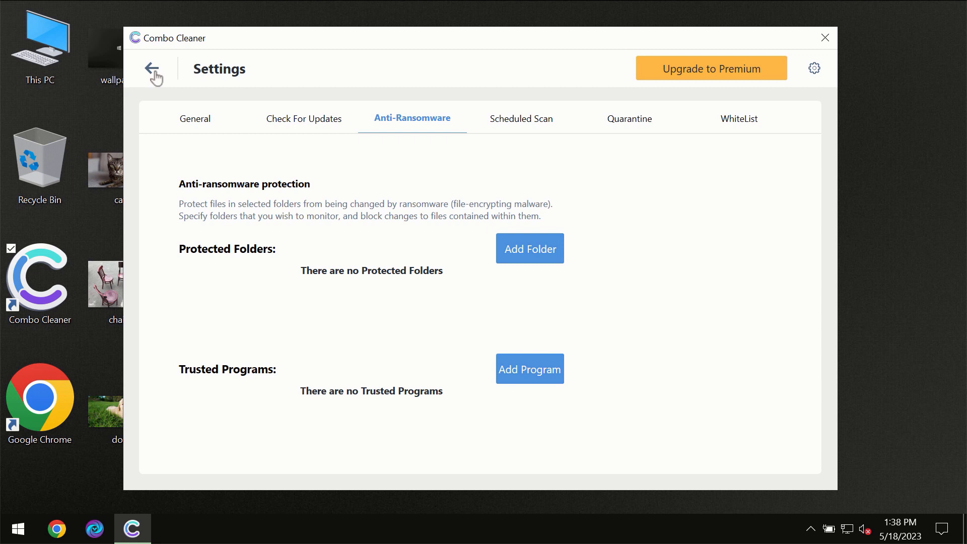
- Return to the running Quick Scan, see its one spam ad threat, then view Upgrade to Premium
{"action": "left_click", "coordinate": [154, 68]}
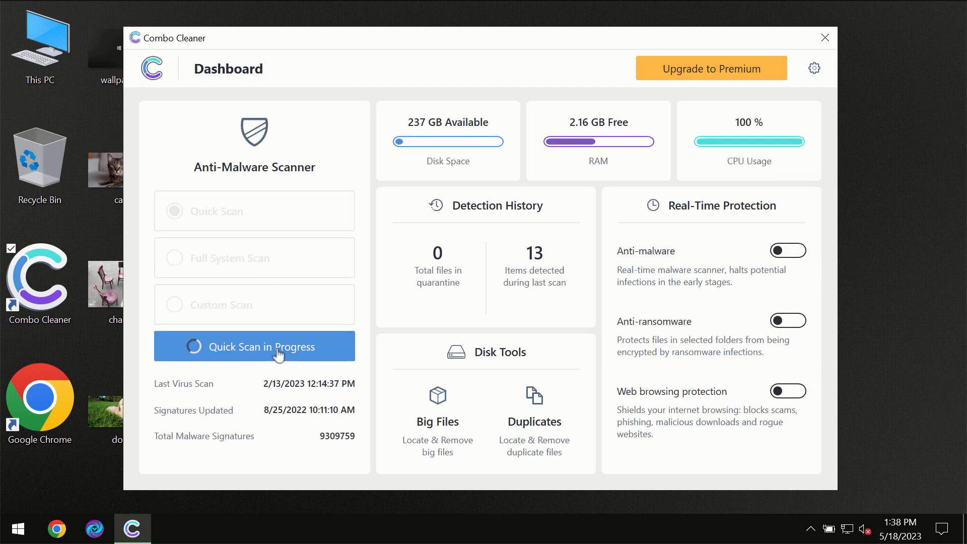
{"action": "left_click", "coordinate": [262, 346]}
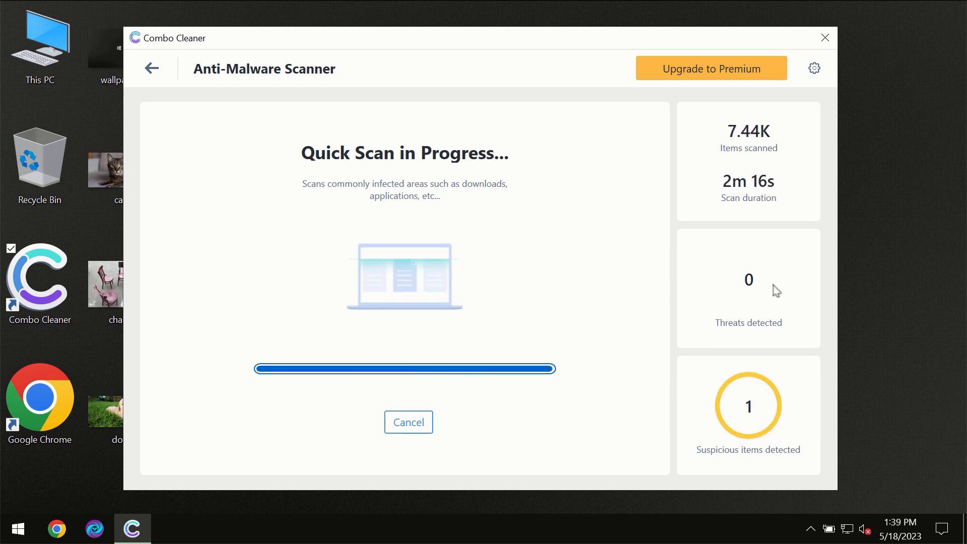
{"action": "mouse_move", "coordinate": [710, 274]}
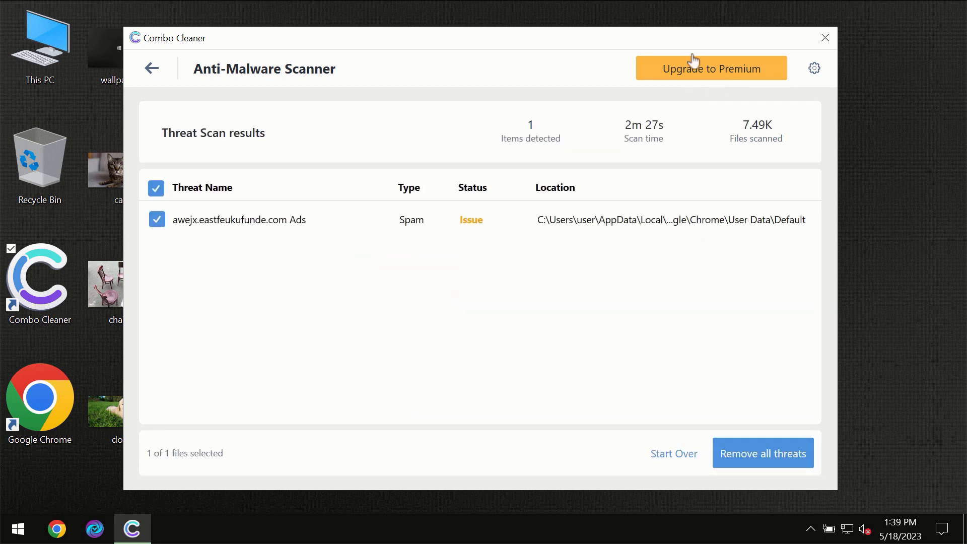
{"action": "left_click", "coordinate": [712, 68]}
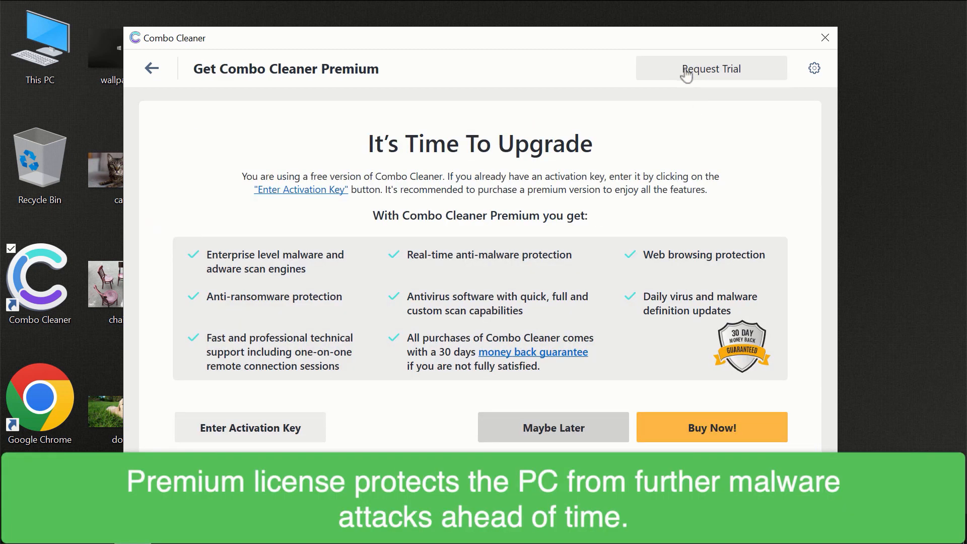